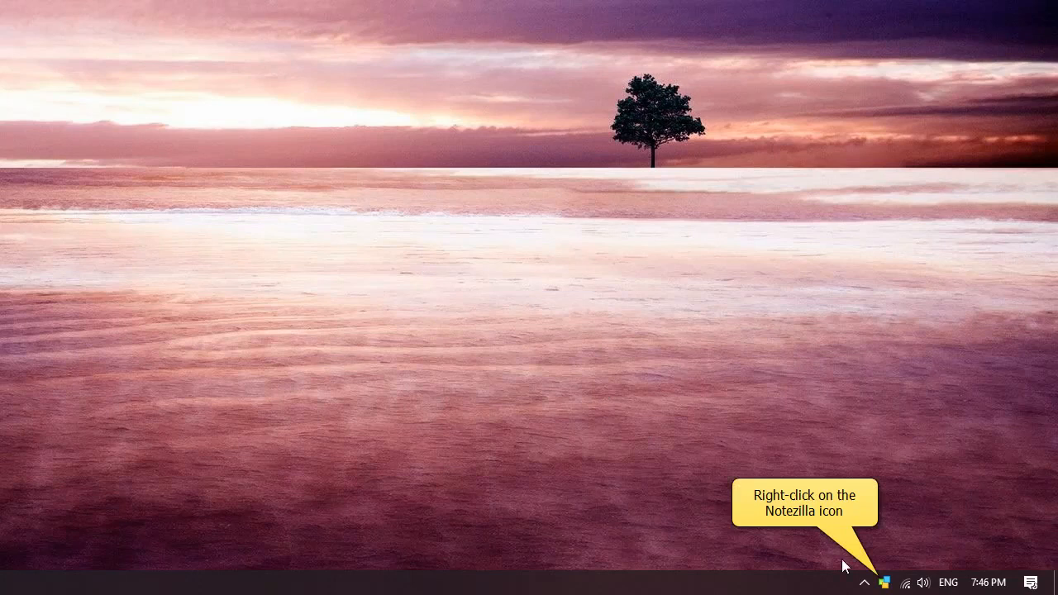
# Bring up Notezilla's system-tray menu from the taskbar icon
pyautogui.rightClick(885, 583)
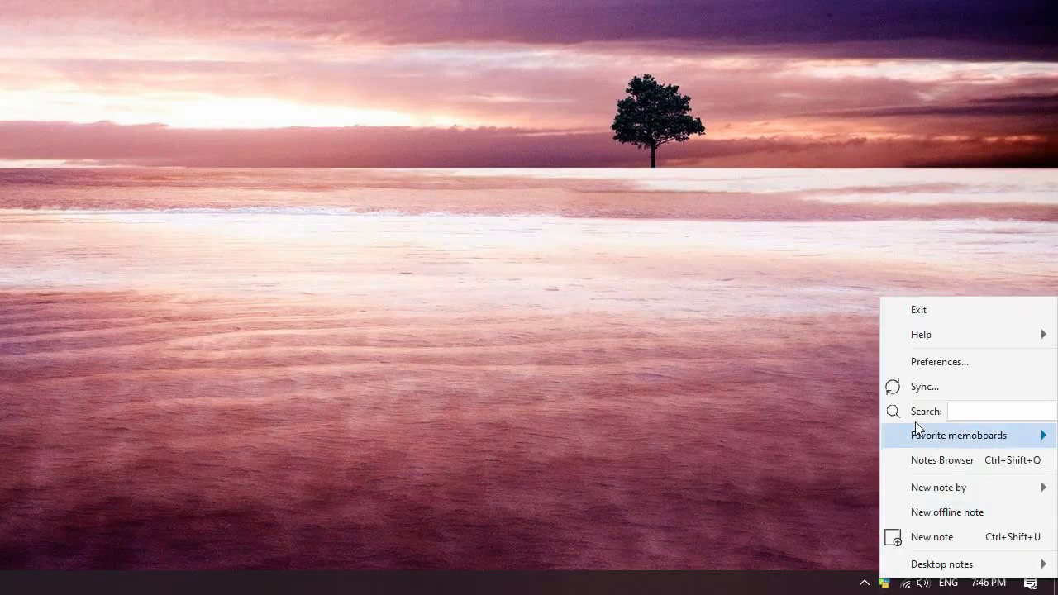
pyautogui.moveTo(940, 362)
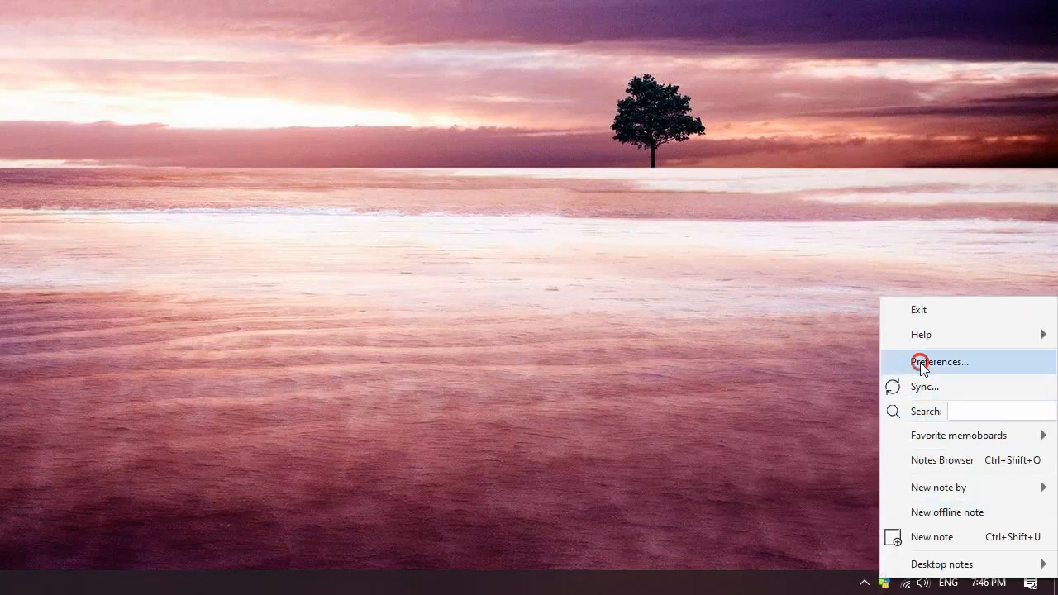
# Enable 'Check spelling automatically' on the General page of Preferences
pyautogui.click(940, 361)
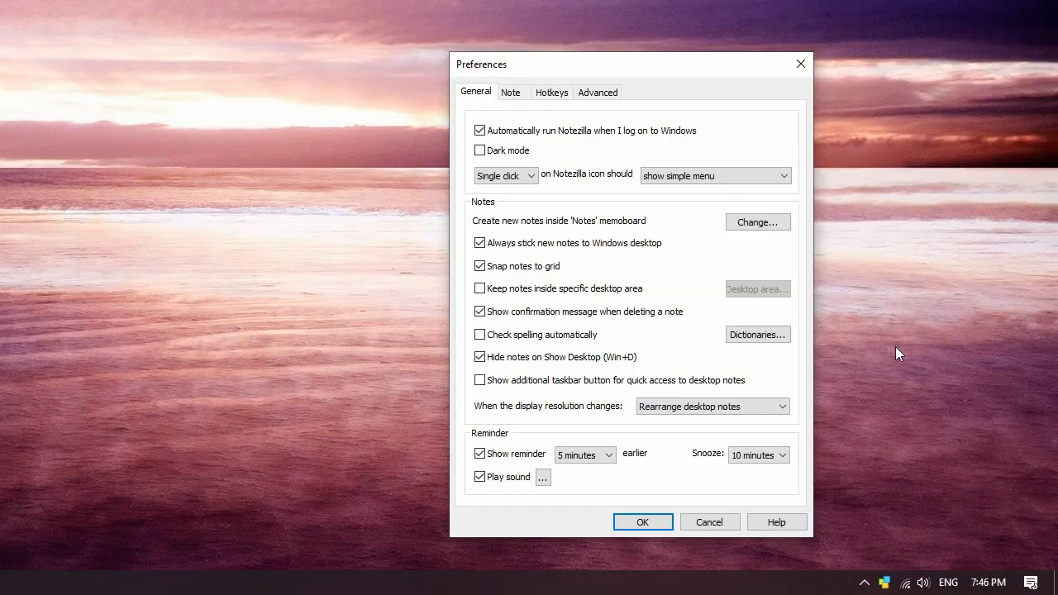
pyautogui.click(479, 357)
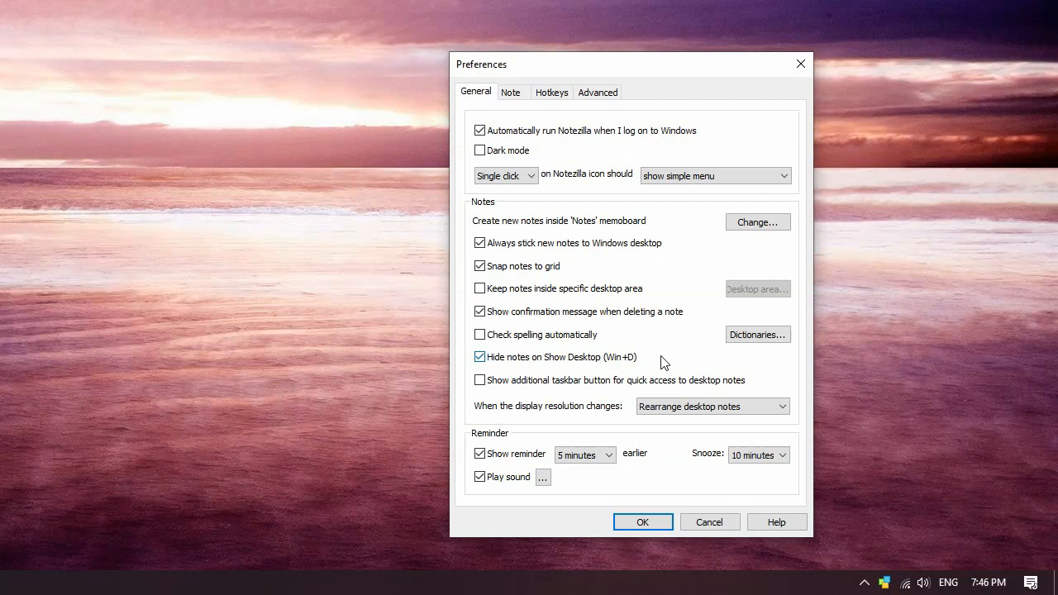
pyautogui.click(529, 175)
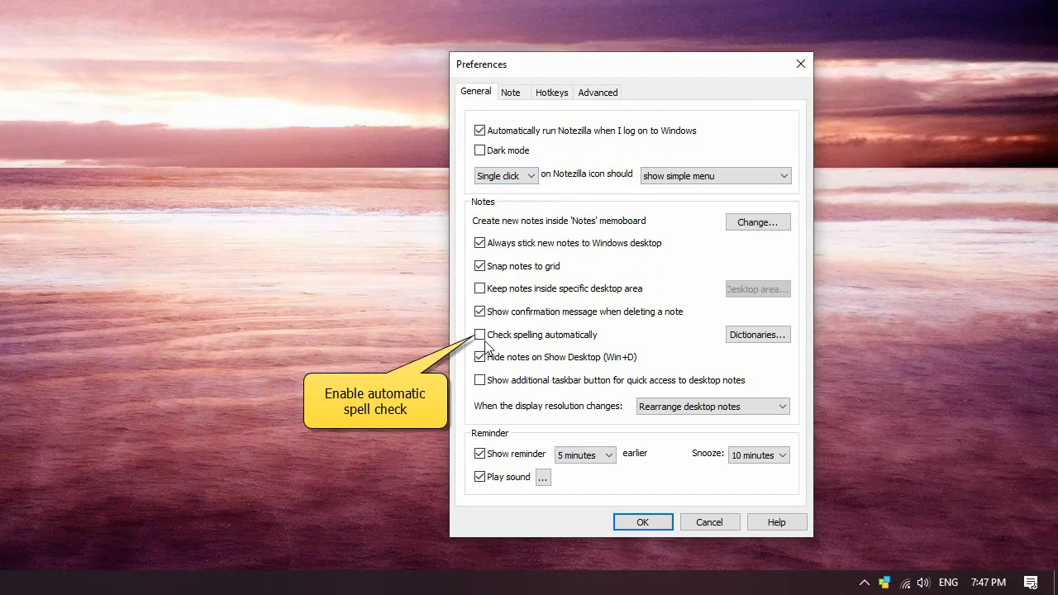
pyautogui.click(480, 335)
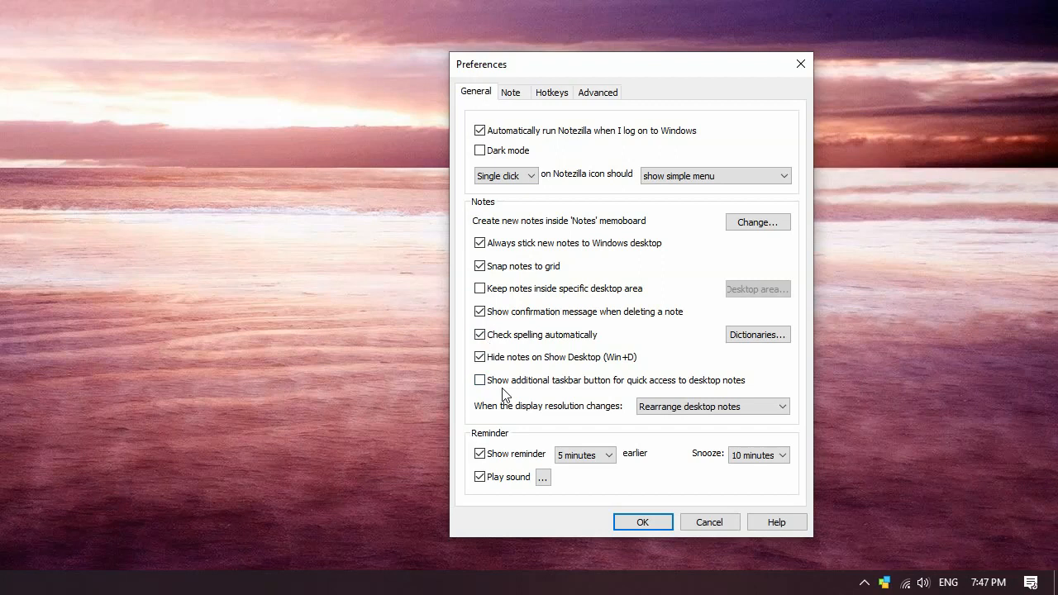
pyautogui.moveTo(591, 406)
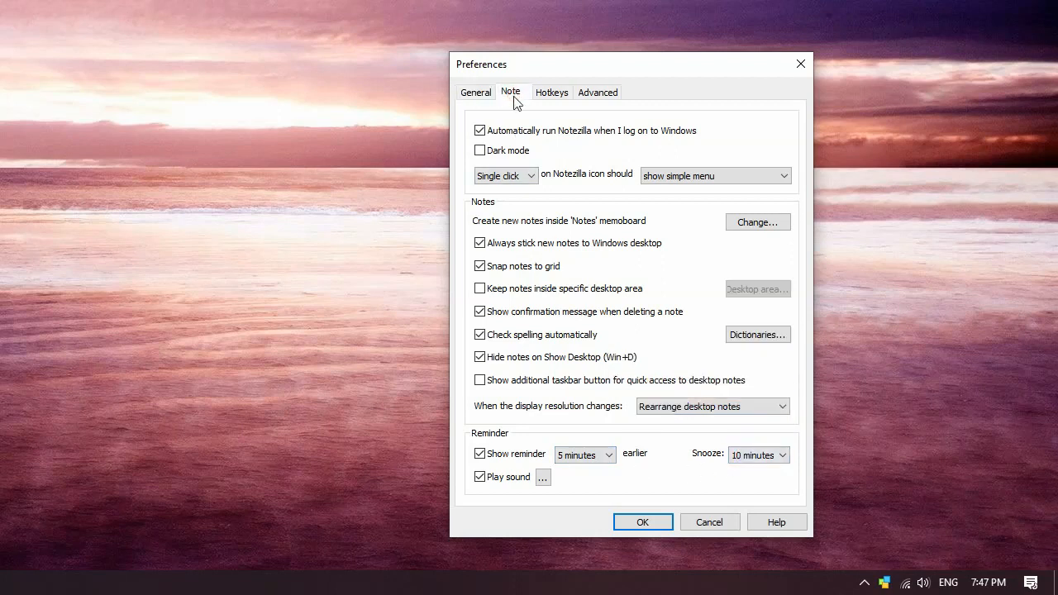
# Review the Note appearance settings, then view the Hotkeys assignment list
pyautogui.click(511, 91)
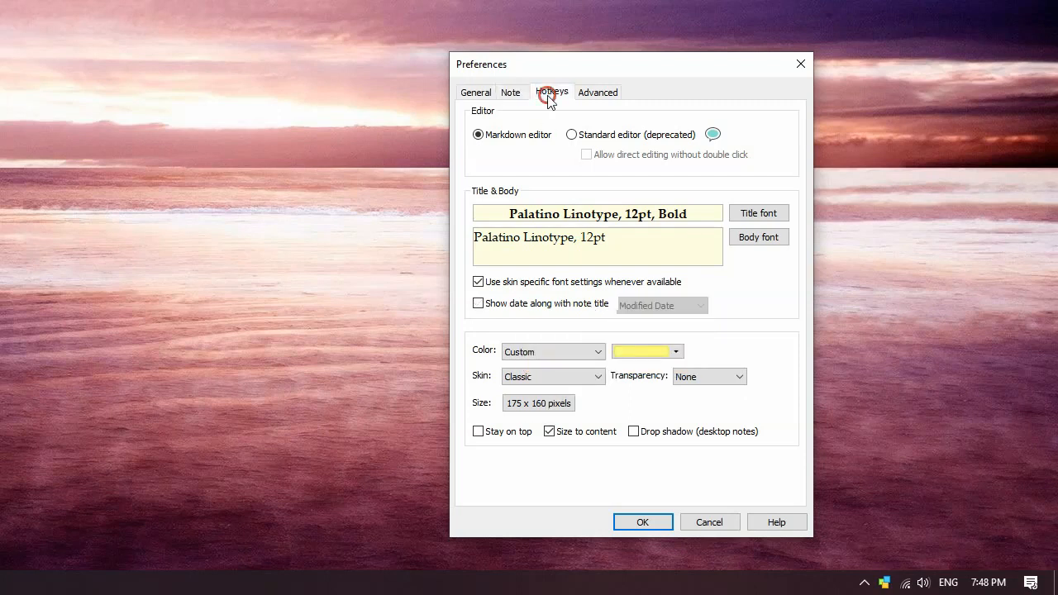
pyautogui.click(551, 91)
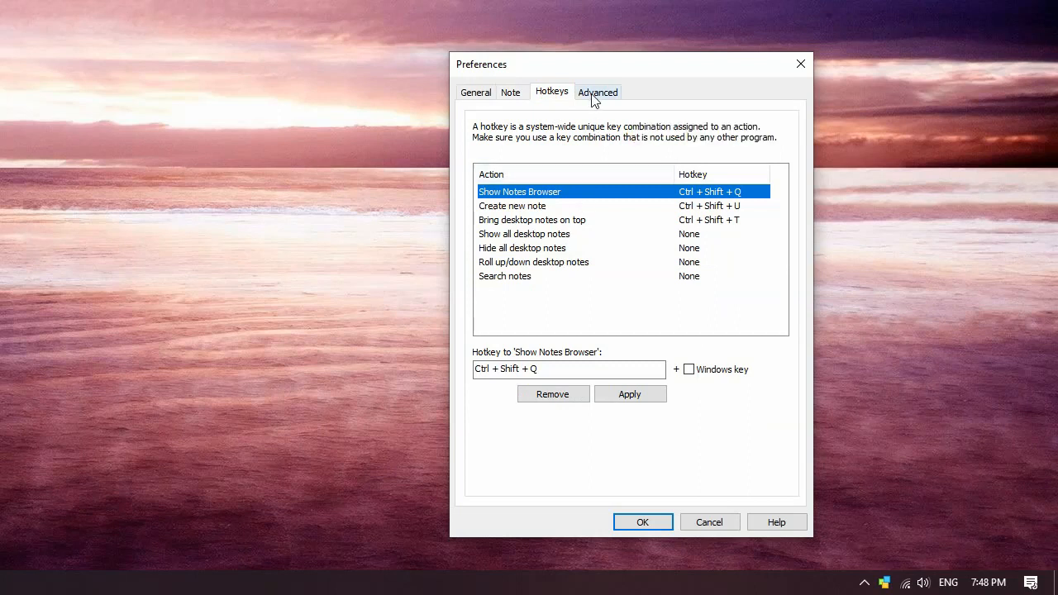
# On Advanced, set incoming notes to 'Stick to Windows desktop' and confirm with OK
pyautogui.click(598, 92)
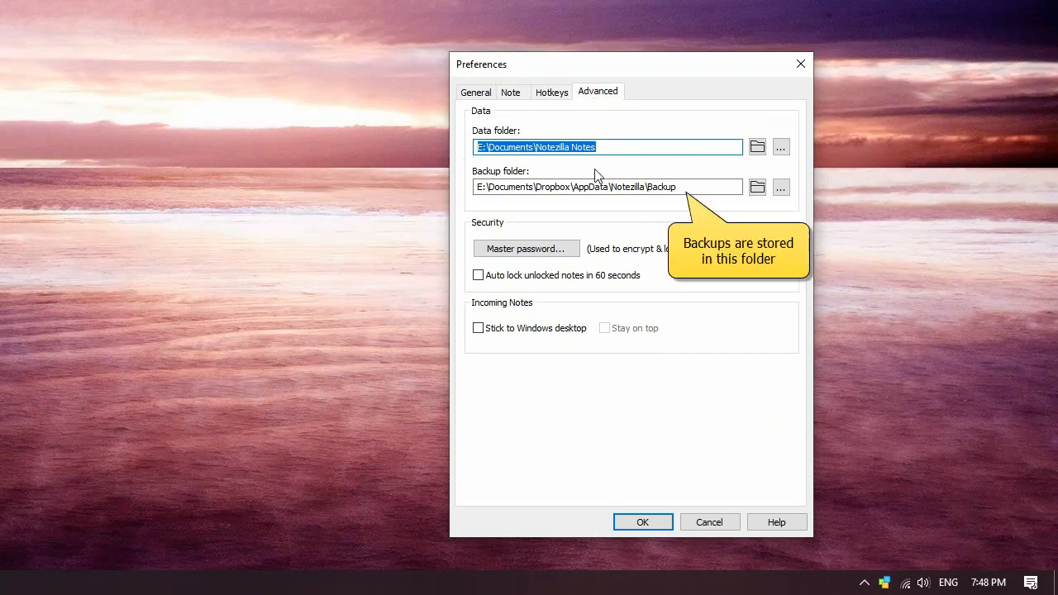
pyautogui.moveTo(583, 258)
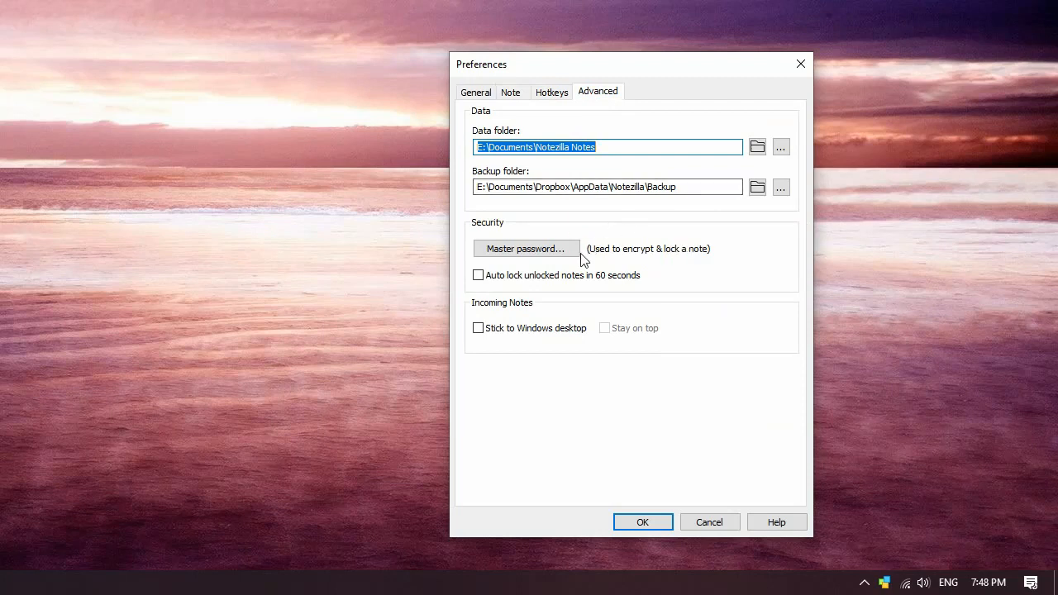
pyautogui.moveTo(526, 248)
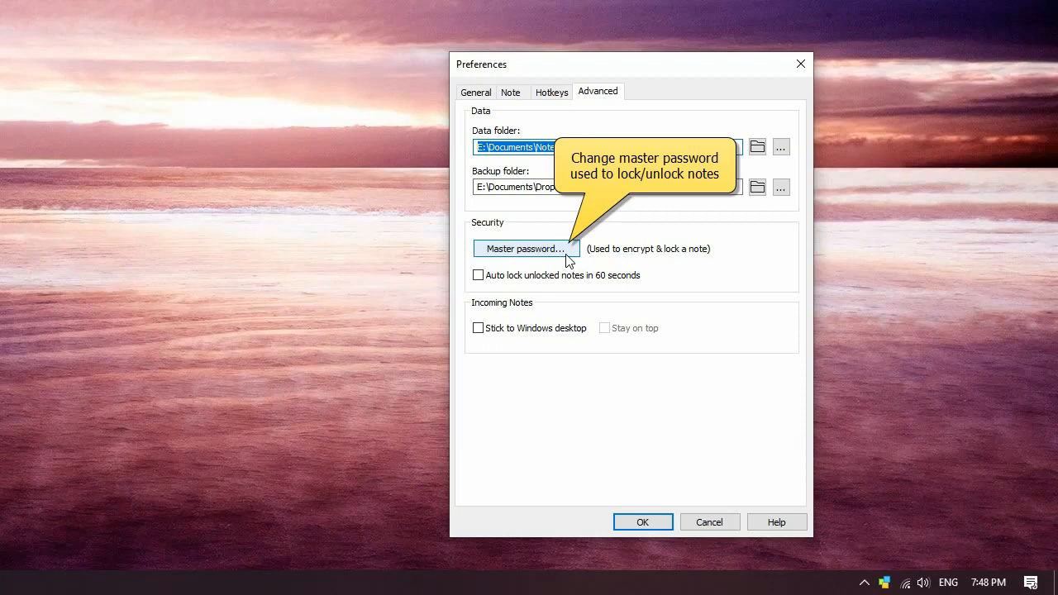
pyautogui.click(478, 328)
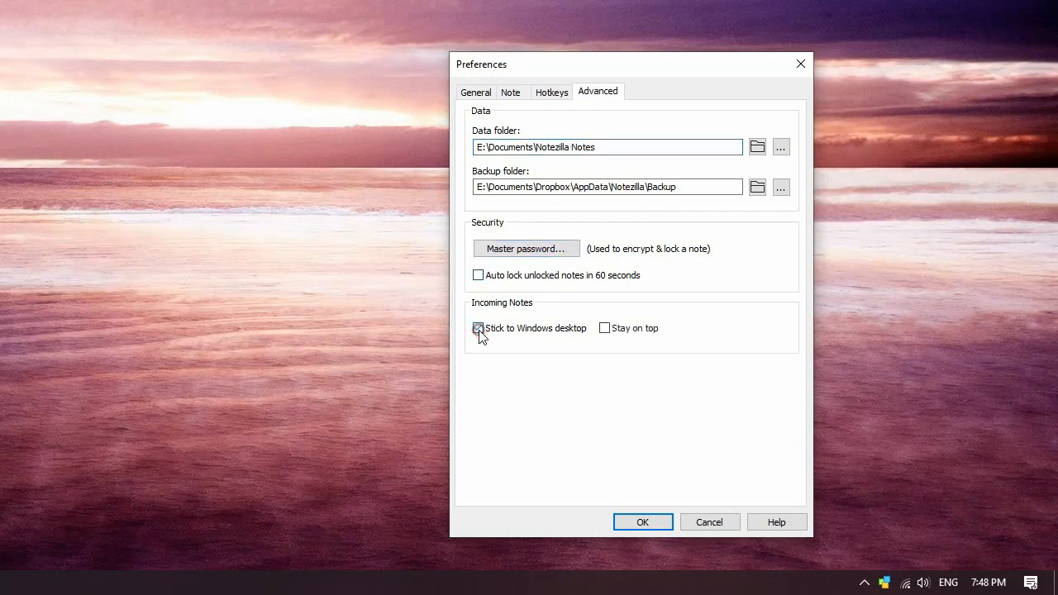
pyautogui.click(478, 328)
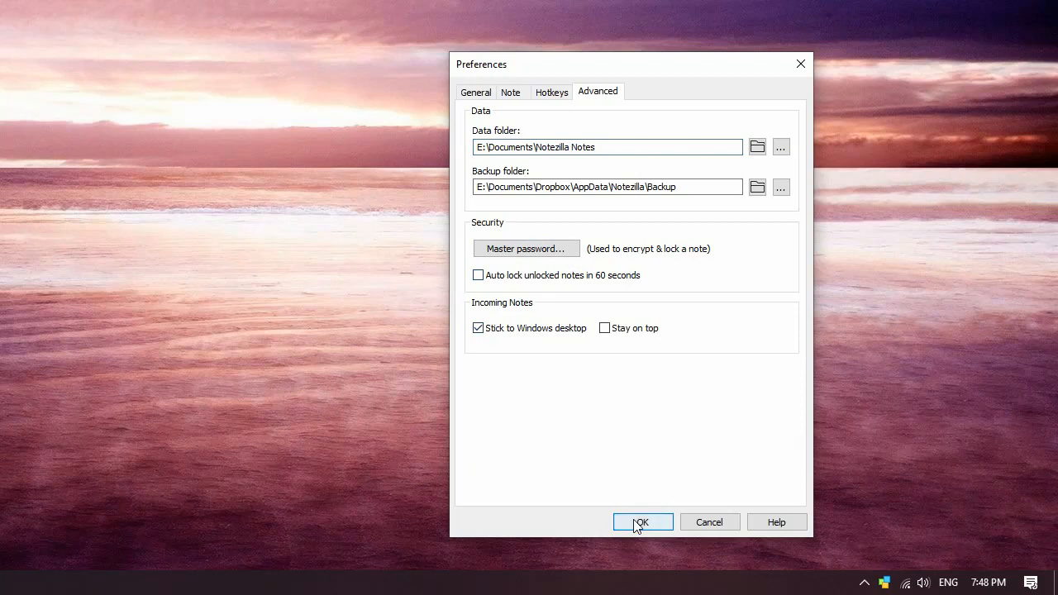
pyautogui.click(642, 522)
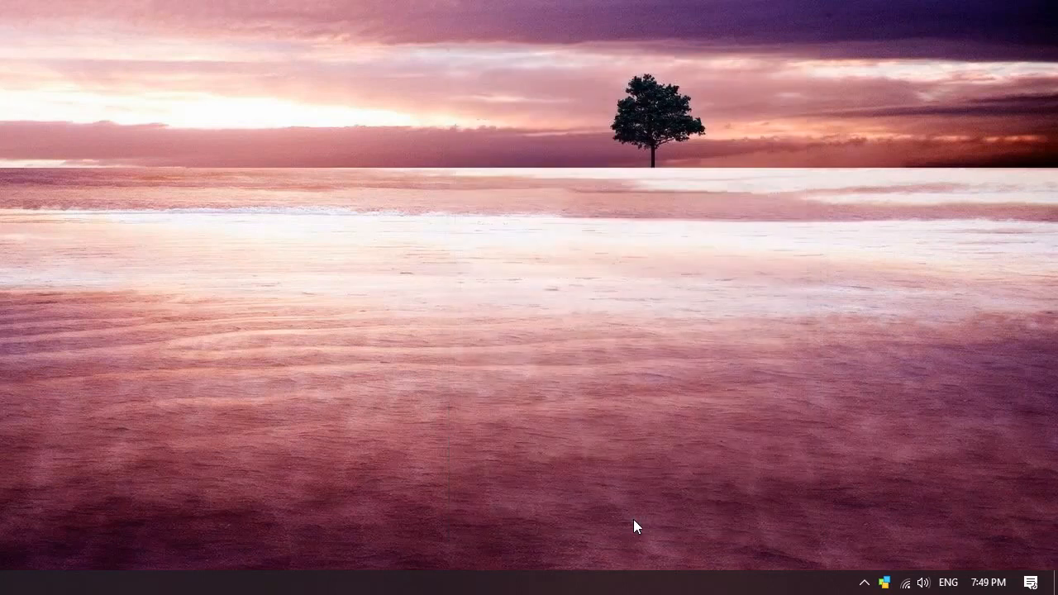